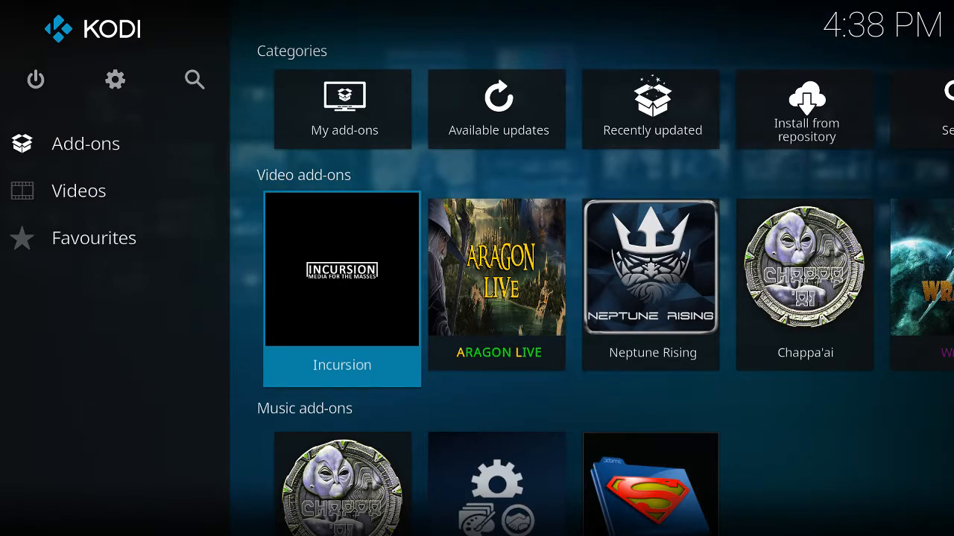
Open Incursion's search page and highlight the earlier 'bosch' search
click(341, 270)
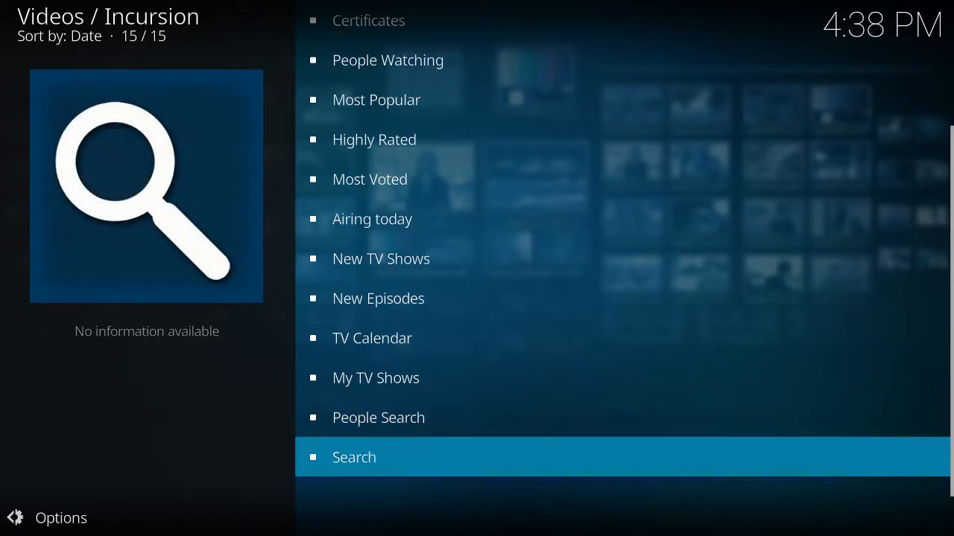
click(354, 456)
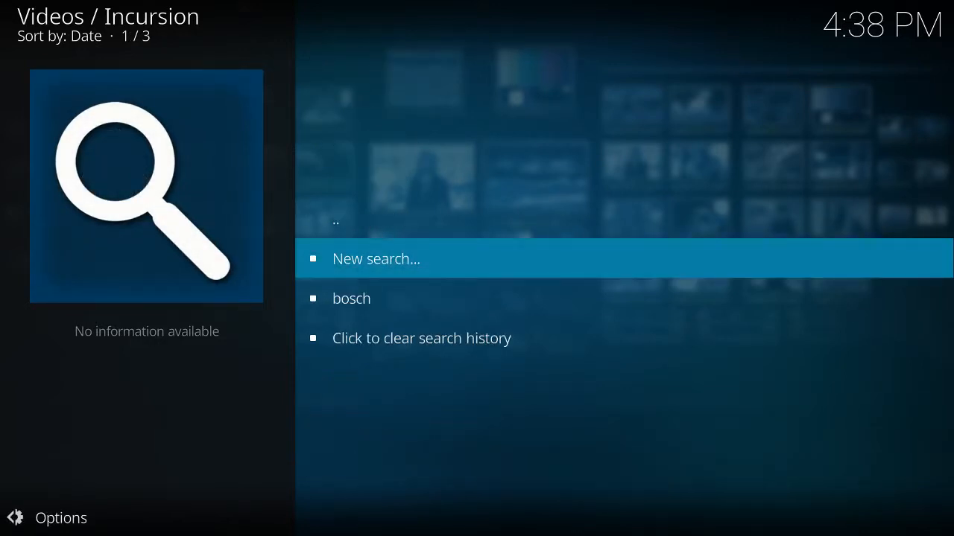
key(Down)
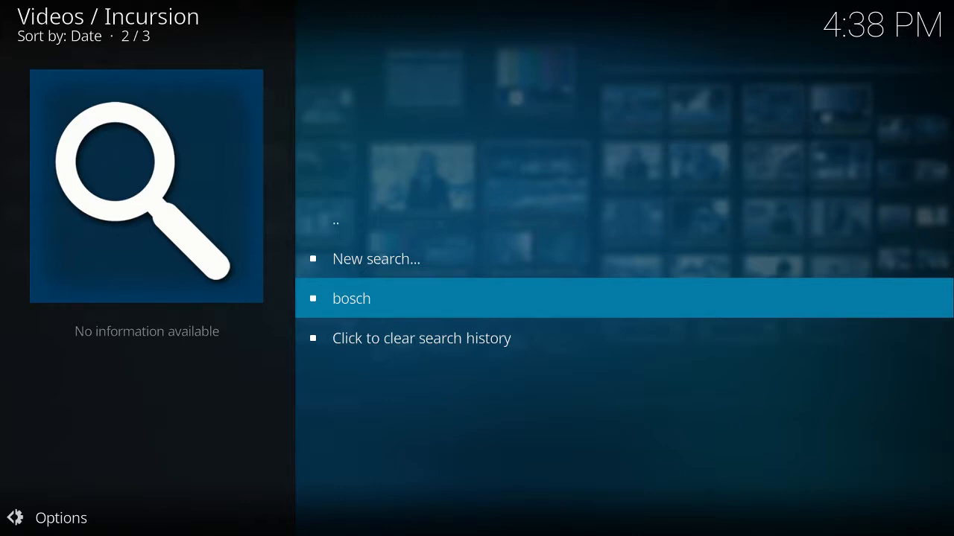
Rerun the 'bosch' search and open Bosch Season 4
click(351, 298)
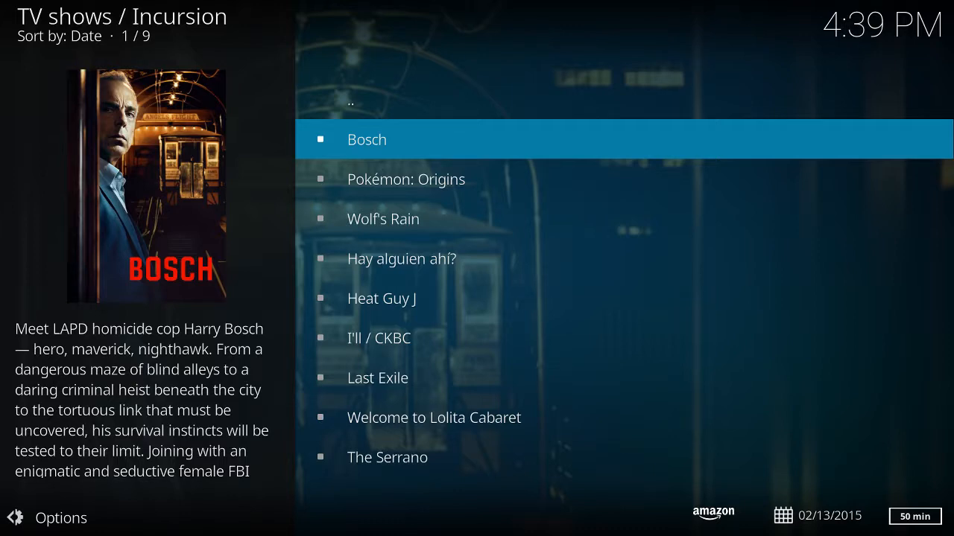
click(367, 140)
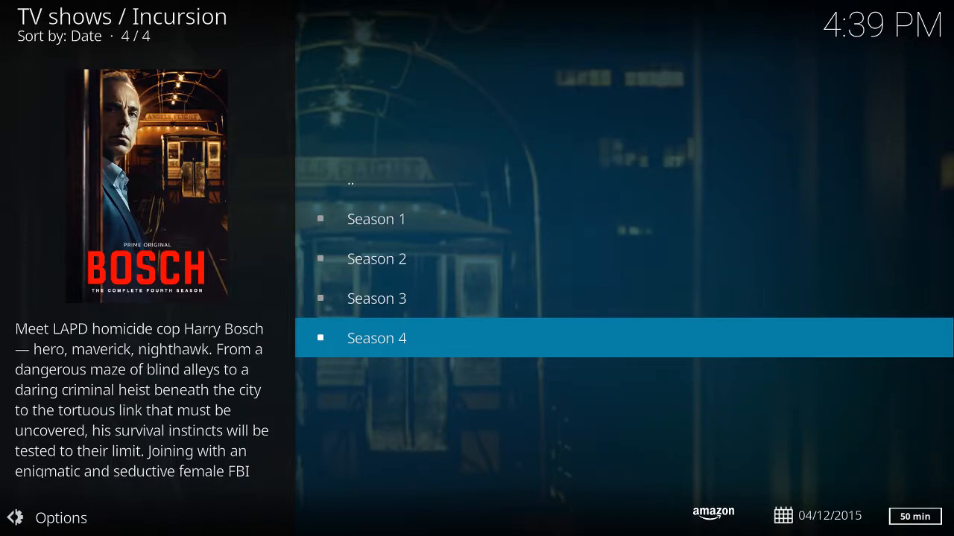
click(377, 338)
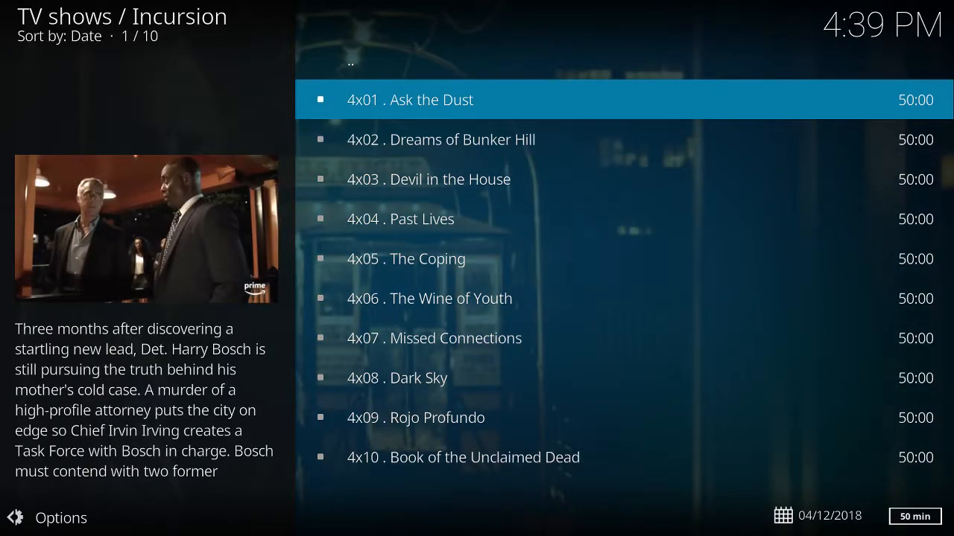
Load the source list for episode 4x01 Ask the Dust
click(410, 99)
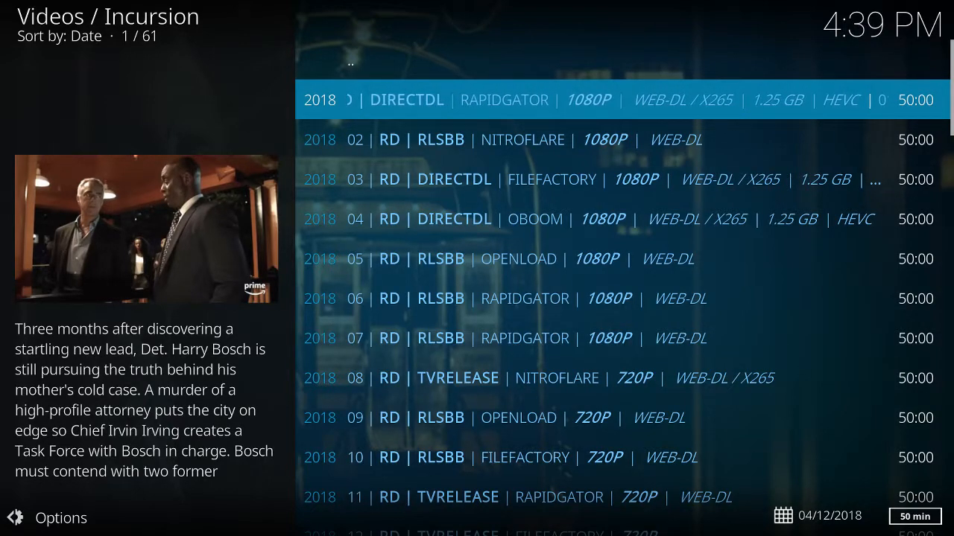
Play source 01 RD | DIRECTDL 1080P for 4x01, then return to the episodes
scroll(down, 3)
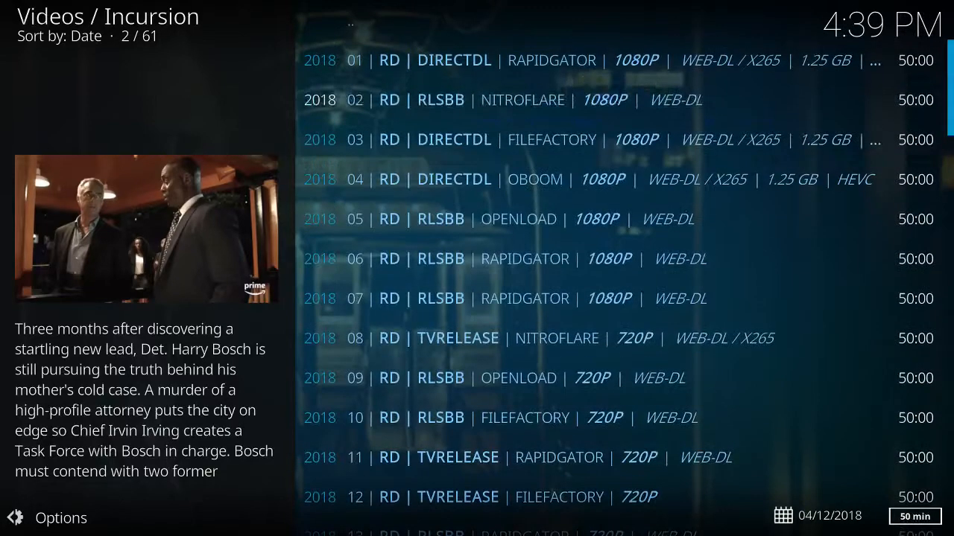
key(Up)
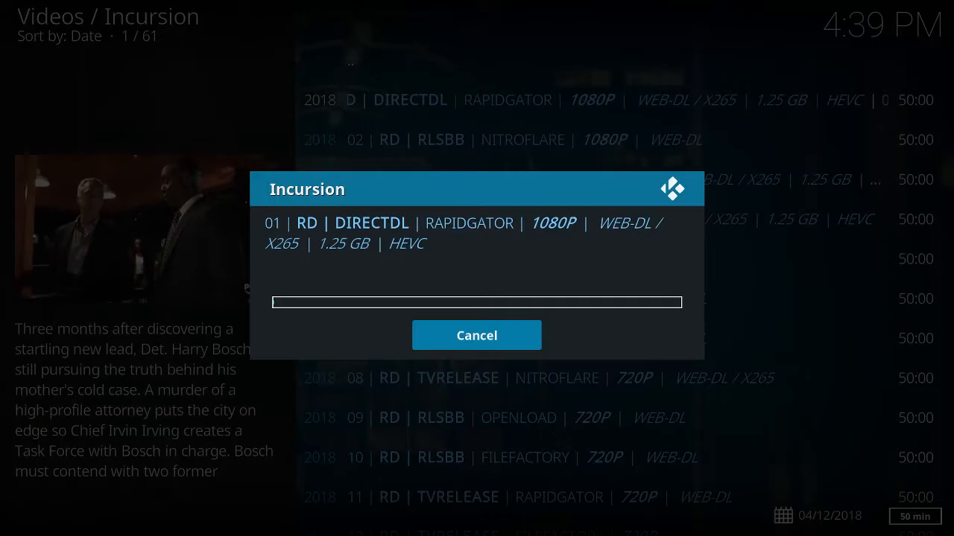
click(476, 335)
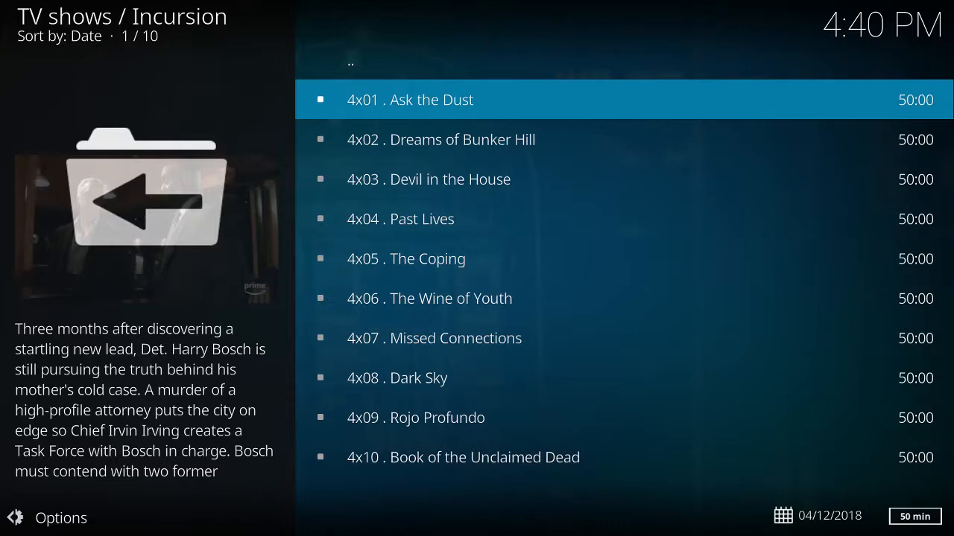
List sources for 4x02 Dreams of Bunker Hill and cancel resolving the first 1080p link
key(Down)
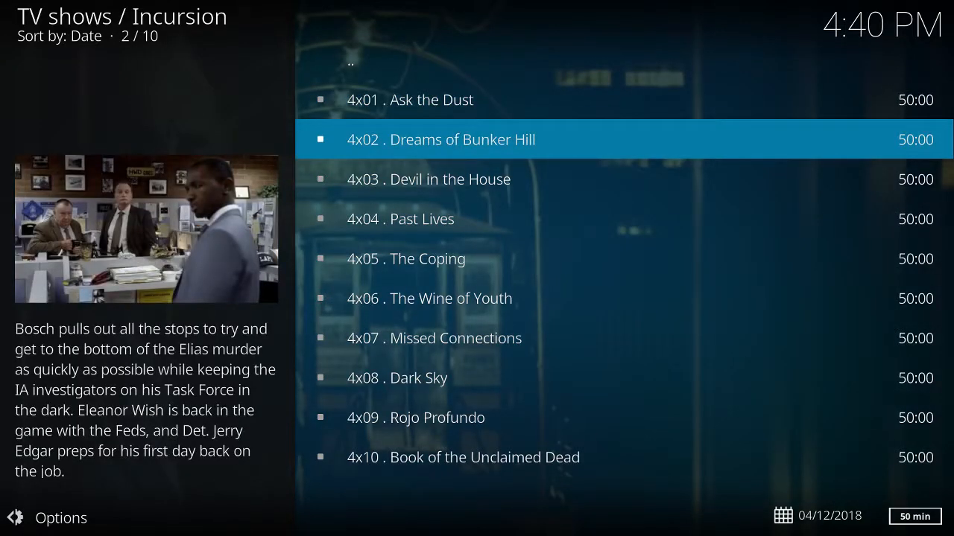
click(441, 140)
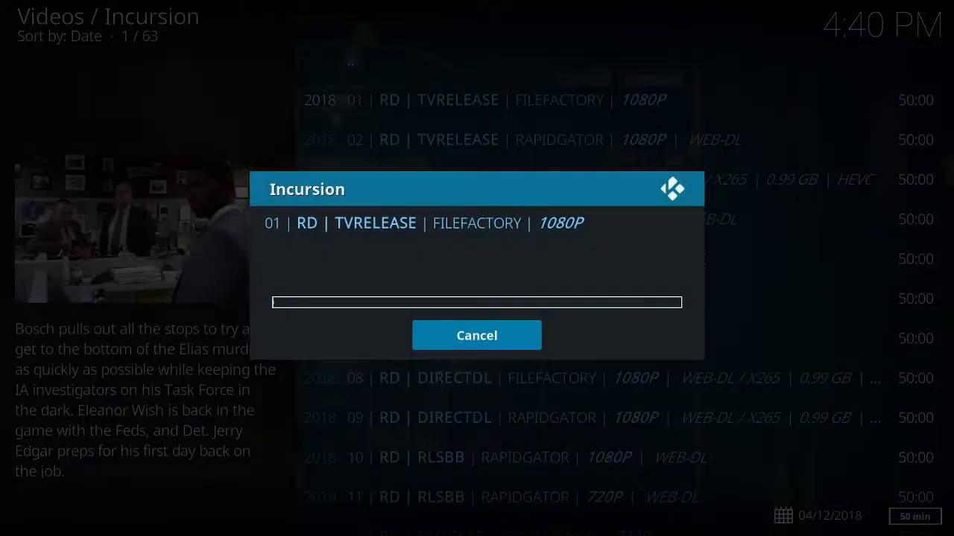
click(476, 335)
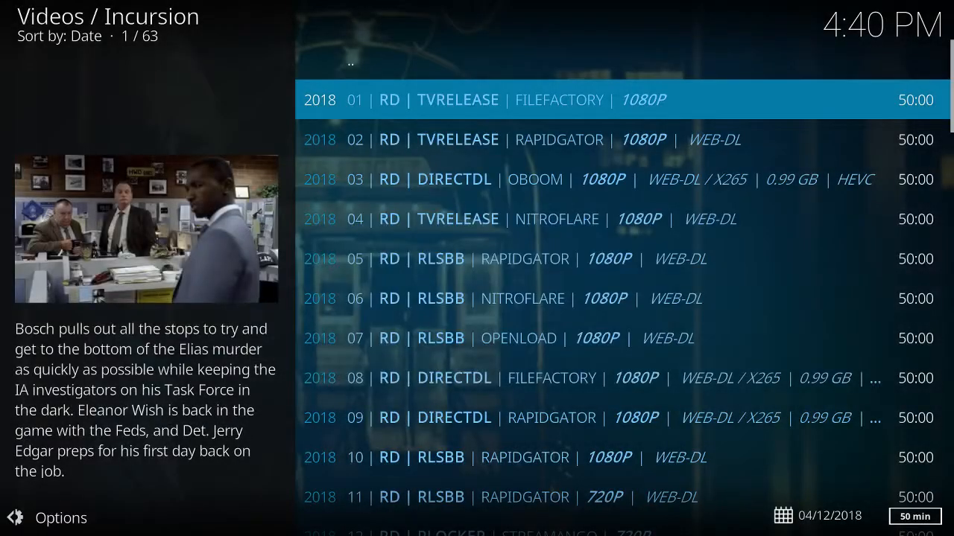